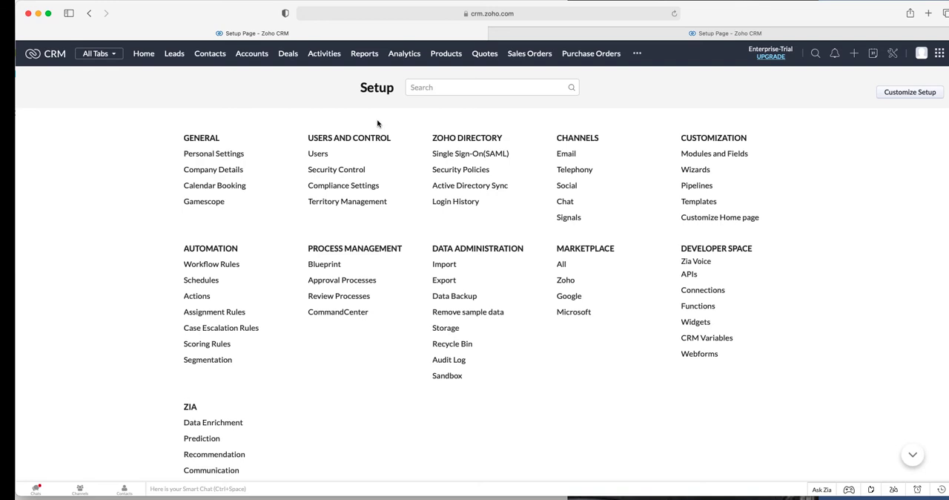
{"action": "mouse_move", "coordinate": [454, 127]}
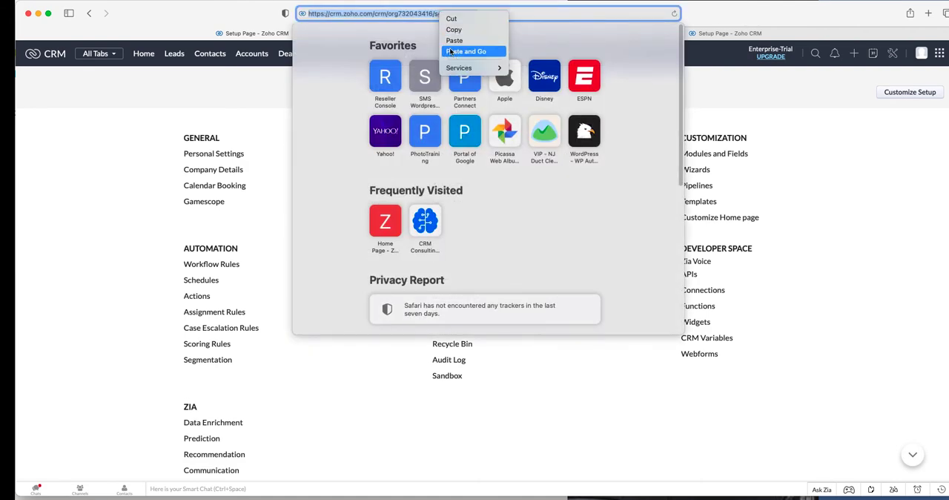
- Install the GoToConnect Messaging extension from its shared link, accepting terms, for all users
{"action": "left_click", "coordinate": [466, 51]}
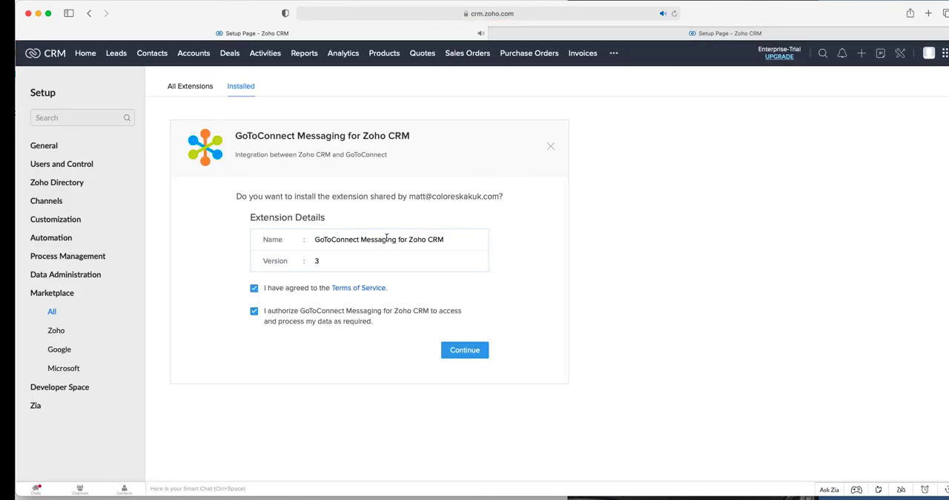
{"action": "left_click", "coordinate": [464, 350]}
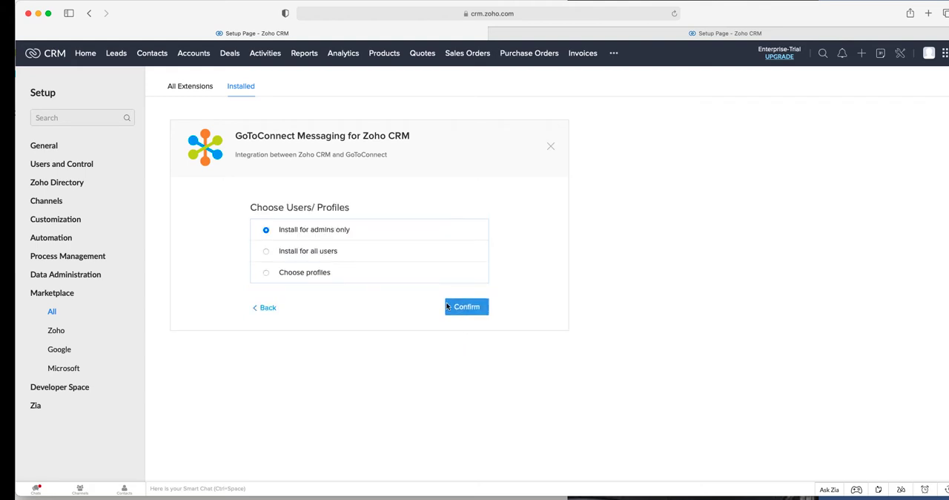
{"action": "left_click", "coordinate": [267, 250]}
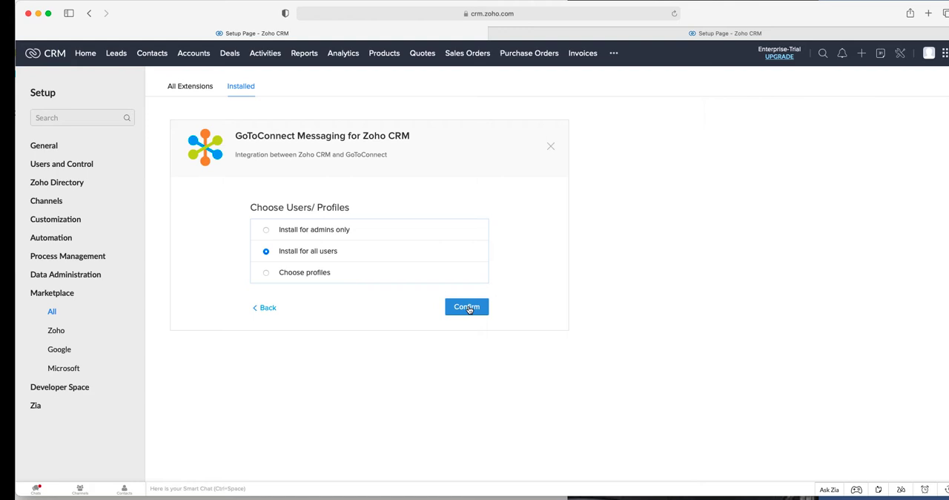
{"action": "left_click", "coordinate": [466, 307]}
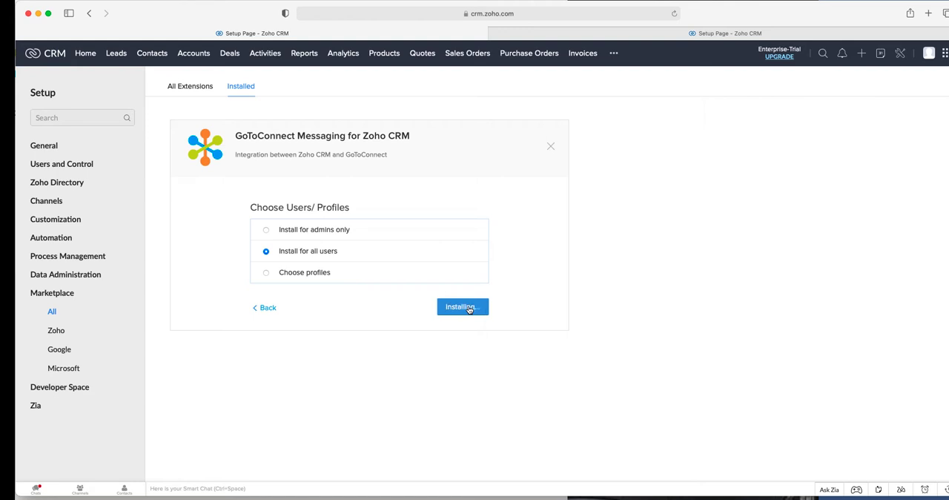
{"action": "left_click", "coordinate": [463, 306]}
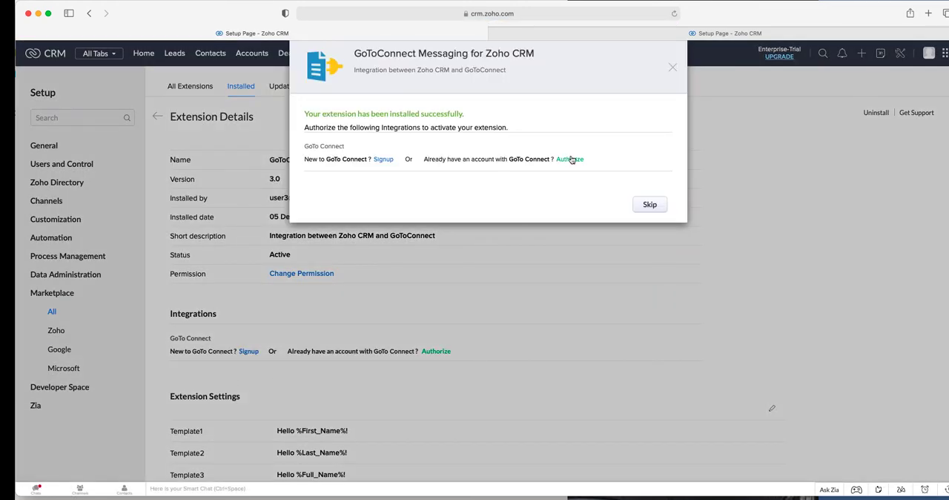
- Authorize the extension with an existing GoToConnect account, then go to the Leads list
{"action": "left_click", "coordinate": [570, 159]}
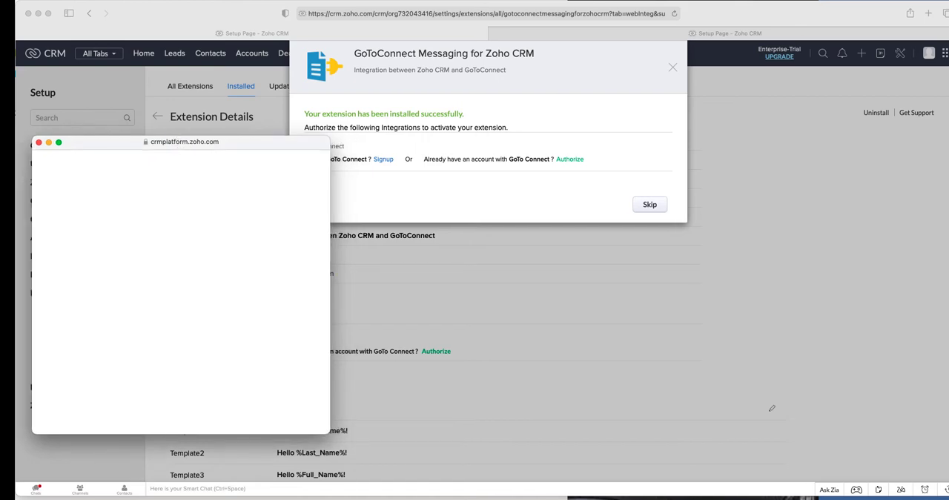
{"action": "left_click", "coordinate": [650, 205]}
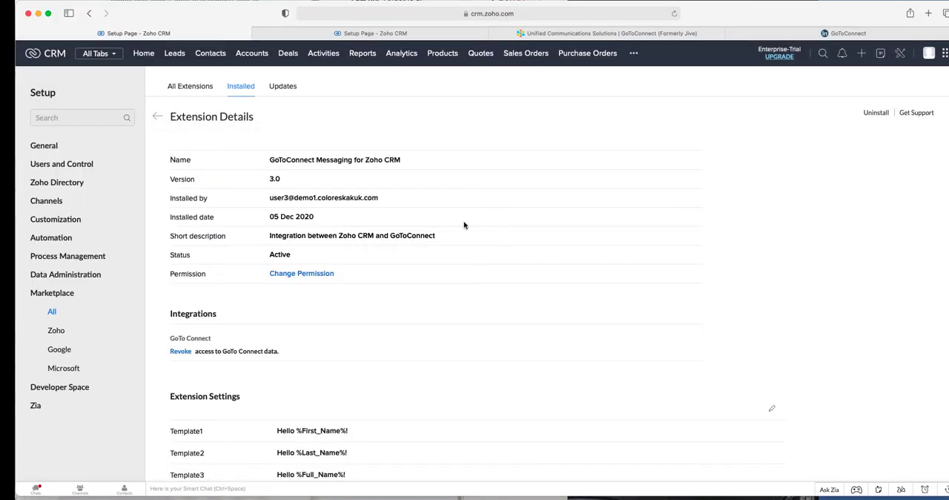
{"action": "mouse_move", "coordinate": [252, 53]}
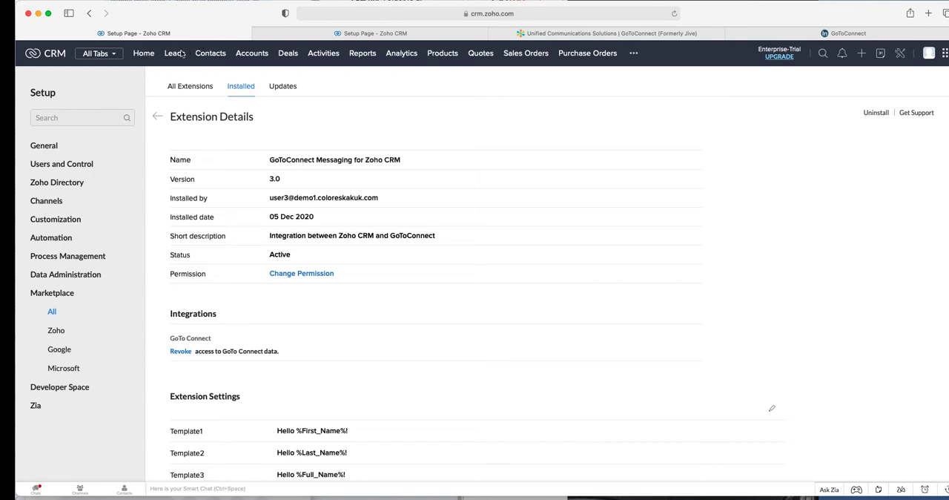
{"action": "left_click", "coordinate": [175, 54]}
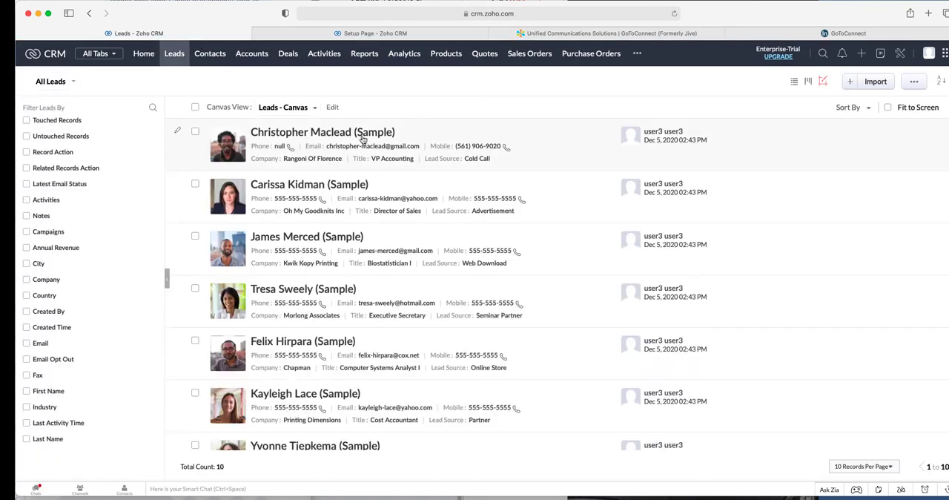
- Open the first sample lead's record and bring up its Send GT SMS composer
{"action": "left_click", "coordinate": [322, 131]}
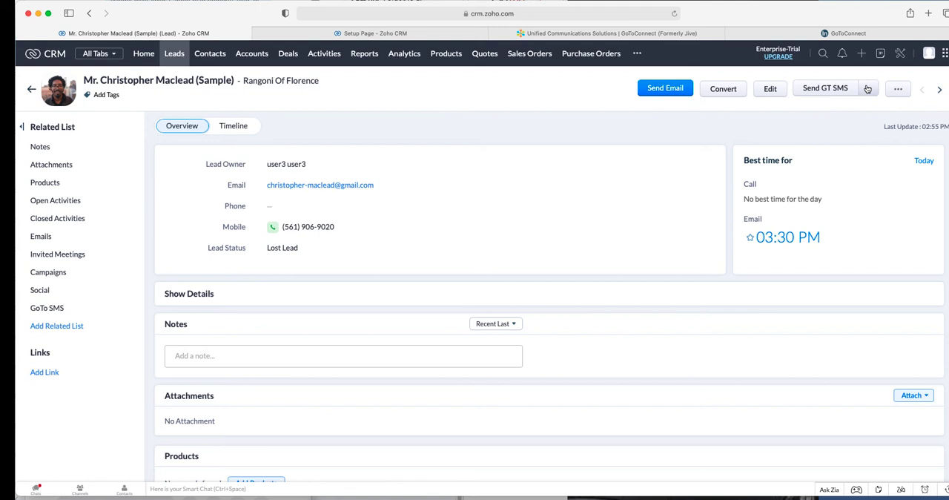
{"action": "left_click", "coordinate": [869, 89]}
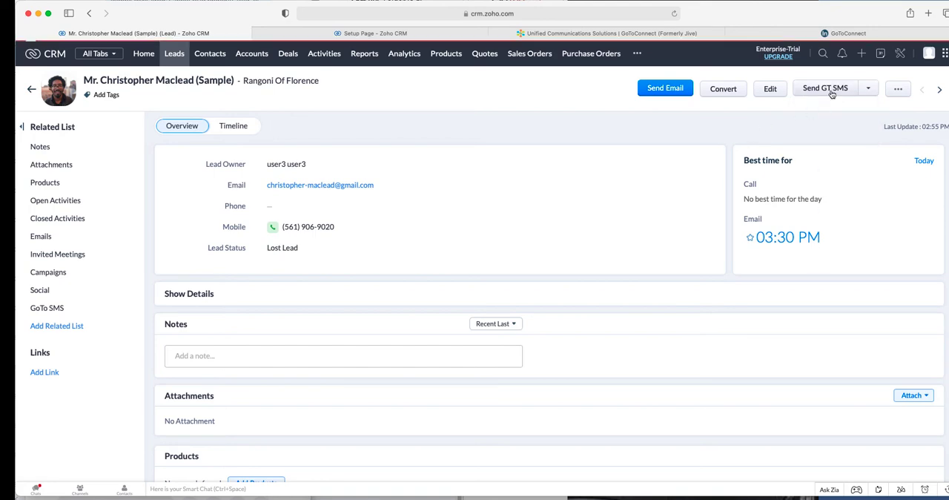
{"action": "left_click", "coordinate": [825, 87]}
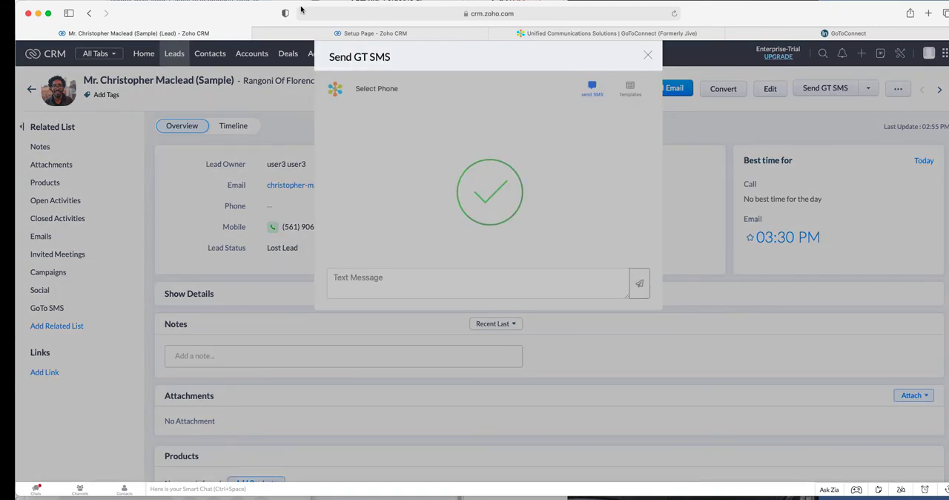
- Text 'test' to the lead's phone number, receive the 'Testback' reply, and close the messaging window
{"action": "left_click", "coordinate": [377, 89]}
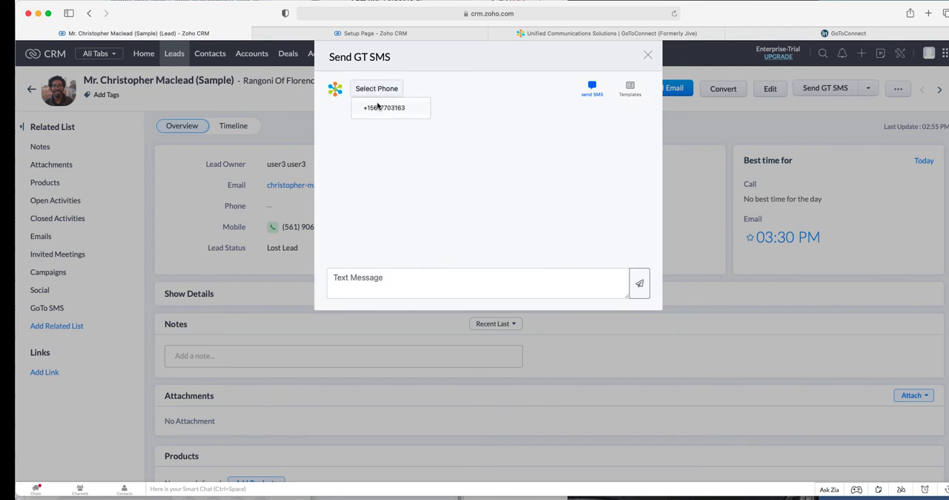
{"action": "left_click", "coordinate": [391, 107]}
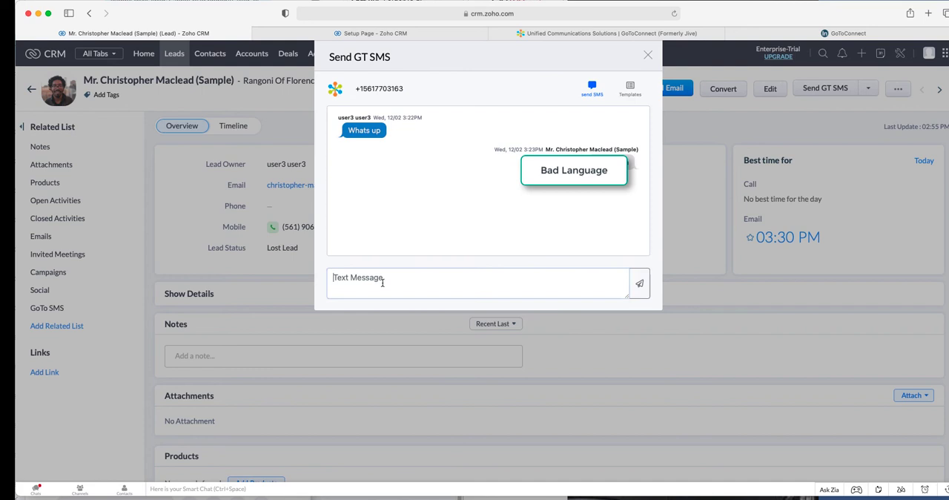
{"action": "left_click", "coordinate": [477, 282]}
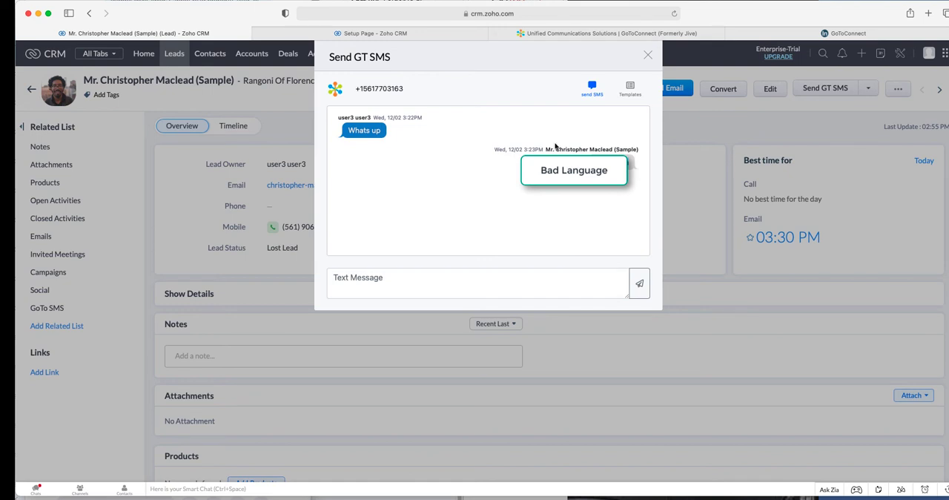
{"action": "mouse_move", "coordinate": [565, 242]}
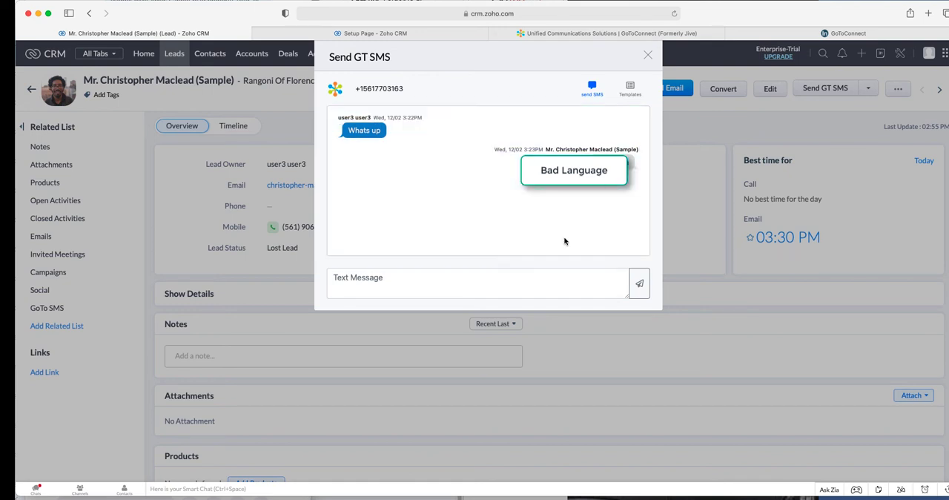
{"action": "type", "text": "t"}
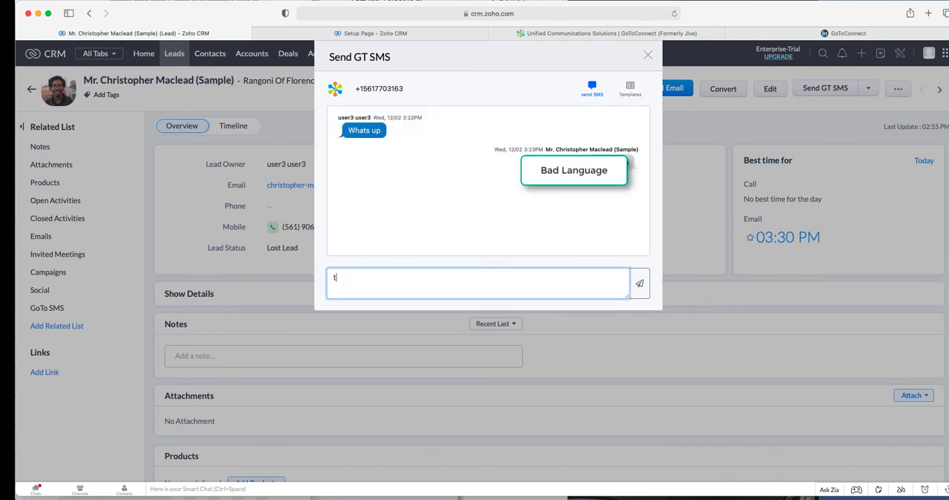
{"action": "left_click", "coordinate": [638, 281]}
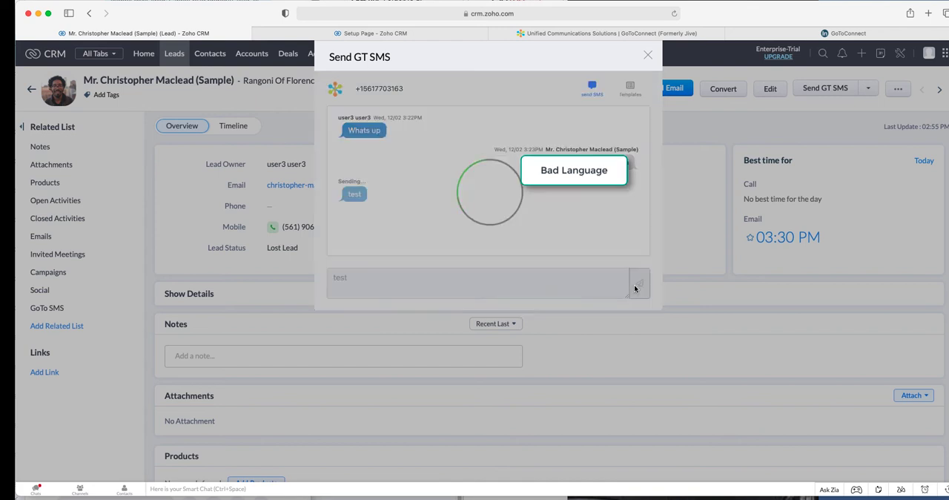
{"action": "left_click", "coordinate": [638, 283]}
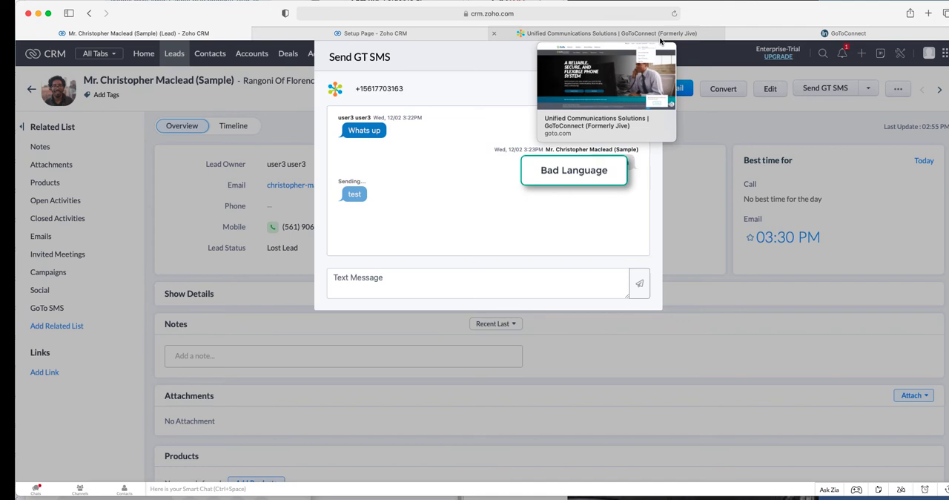
{"action": "left_click", "coordinate": [478, 282]}
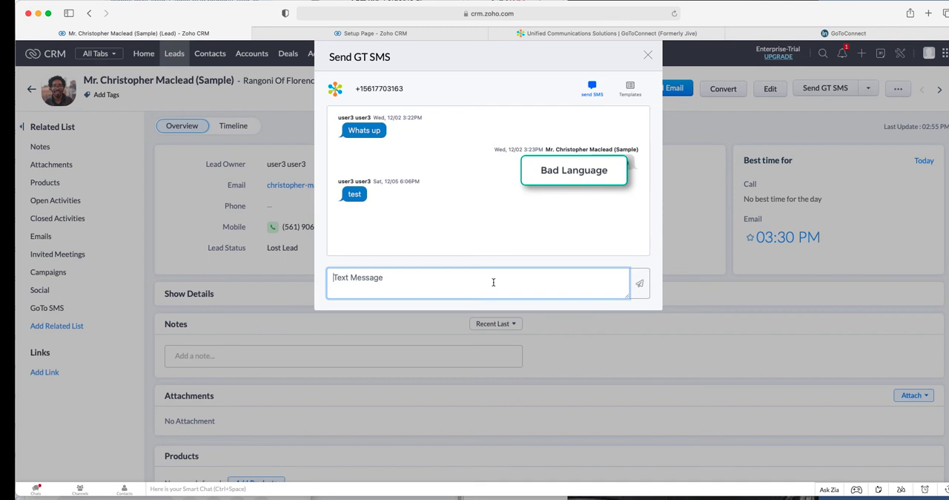
{"action": "mouse_move", "coordinate": [648, 58]}
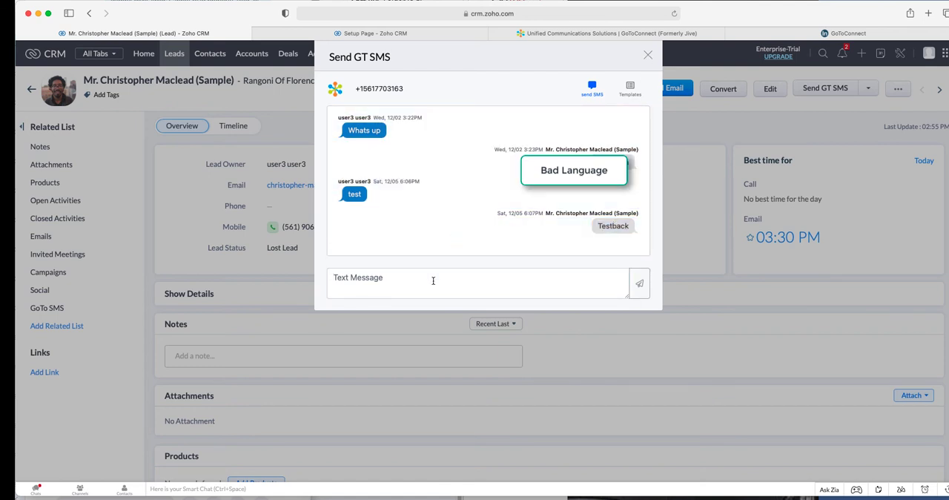
{"action": "left_click", "coordinate": [646, 54]}
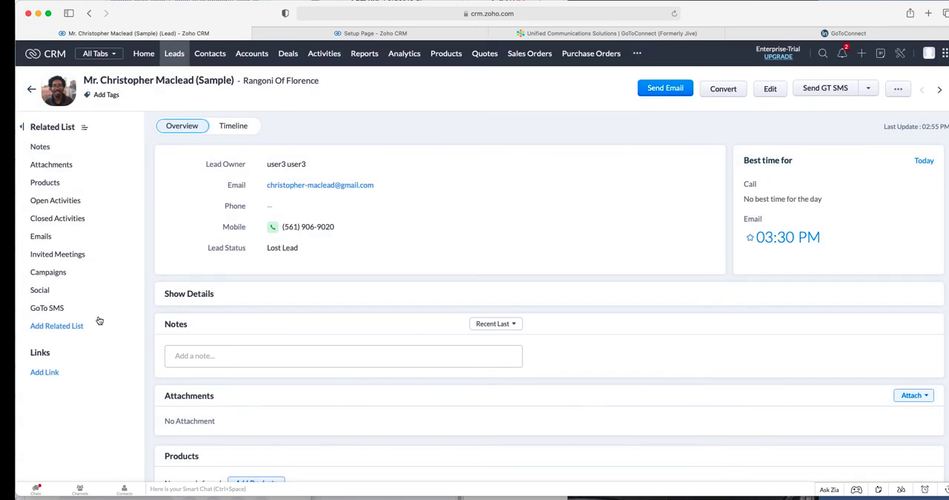
- In the lead's GoTo SMS related list, show the Date and Lead columns
{"action": "scroll", "scroll_direction": "down", "scroll_amount": 3}
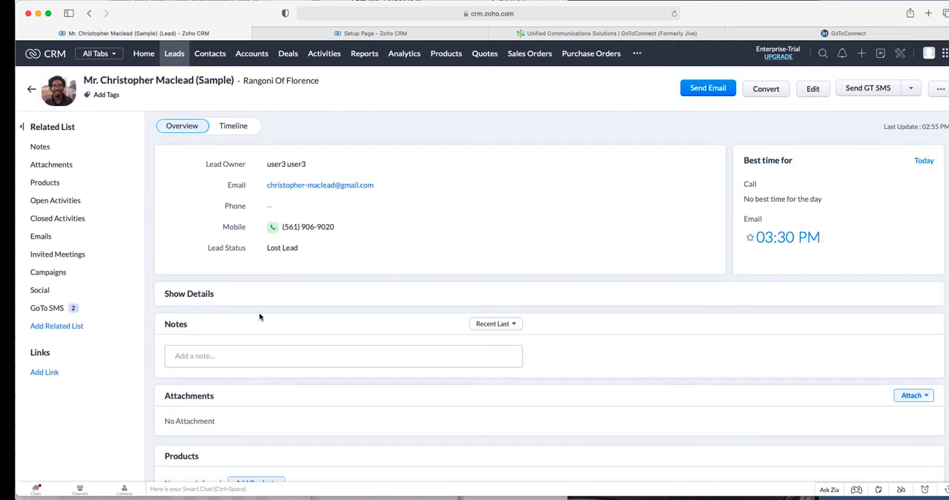
{"action": "scroll", "scroll_direction": "down", "scroll_amount": 3}
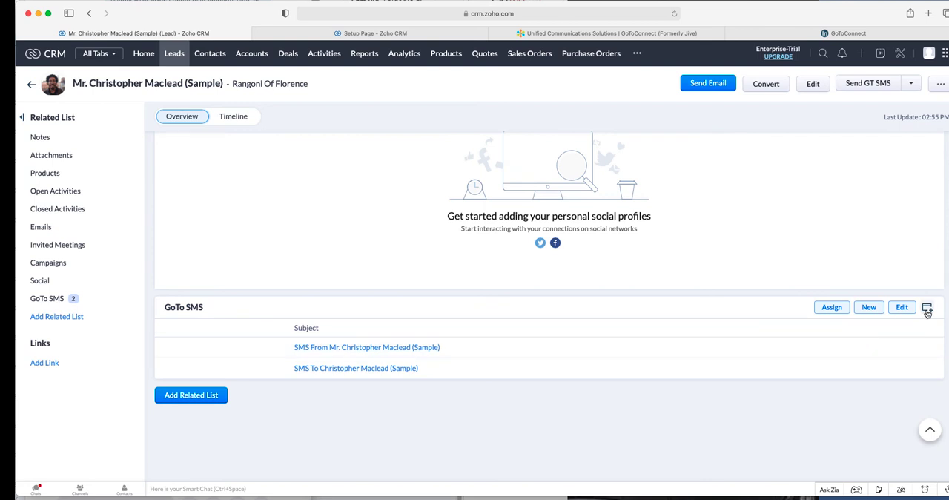
{"action": "left_click", "coordinate": [927, 307]}
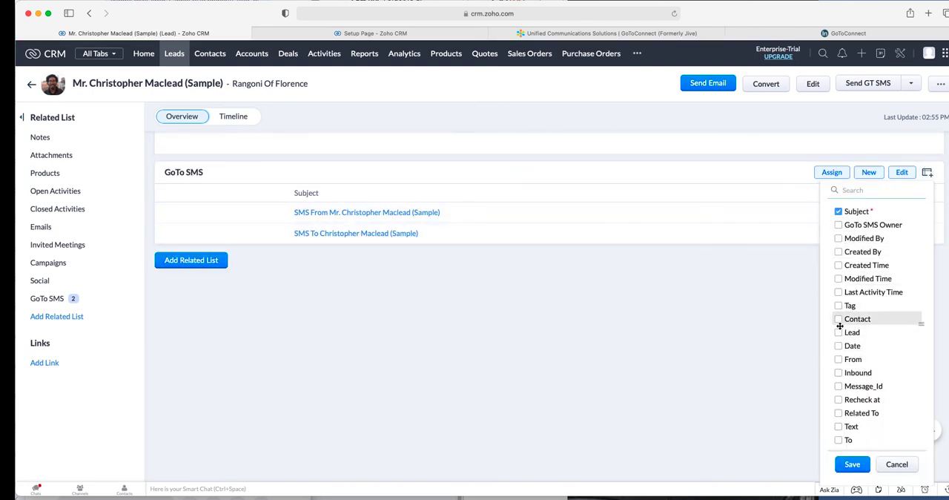
{"action": "left_click", "coordinate": [839, 345]}
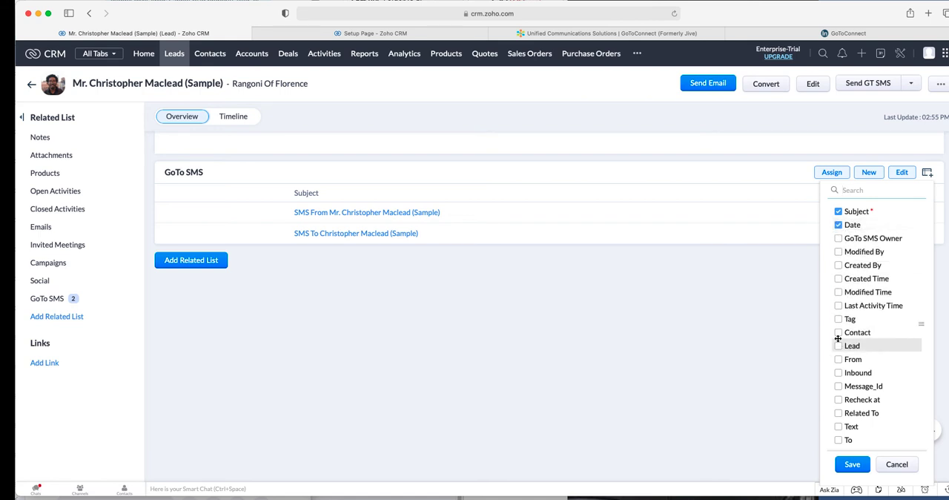
{"action": "left_click", "coordinate": [840, 226]}
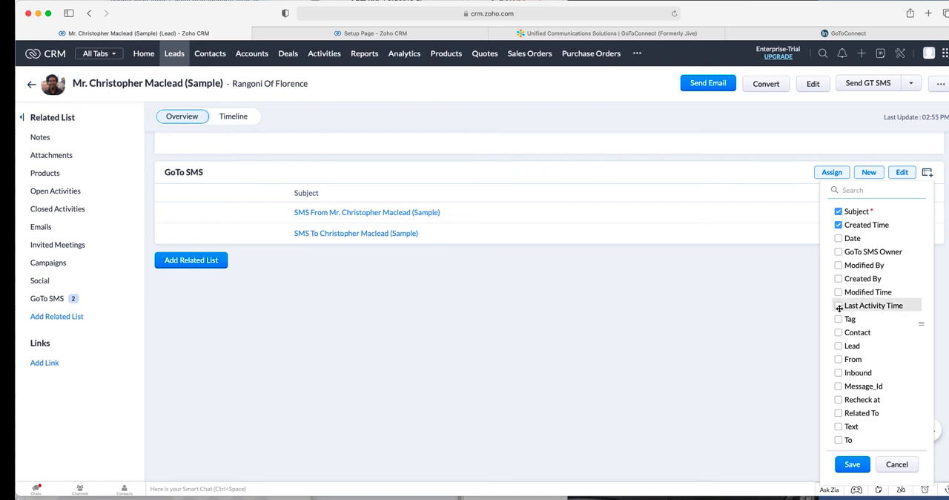
- Add the Text, To, Lead, Inbound and From columns to the GoTo SMS related list
{"action": "left_click", "coordinate": [840, 426]}
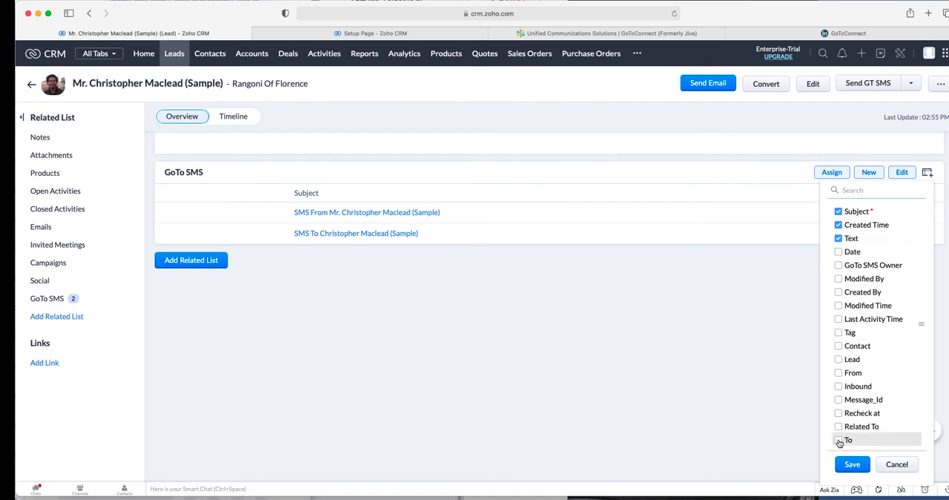
{"action": "left_click", "coordinate": [839, 439]}
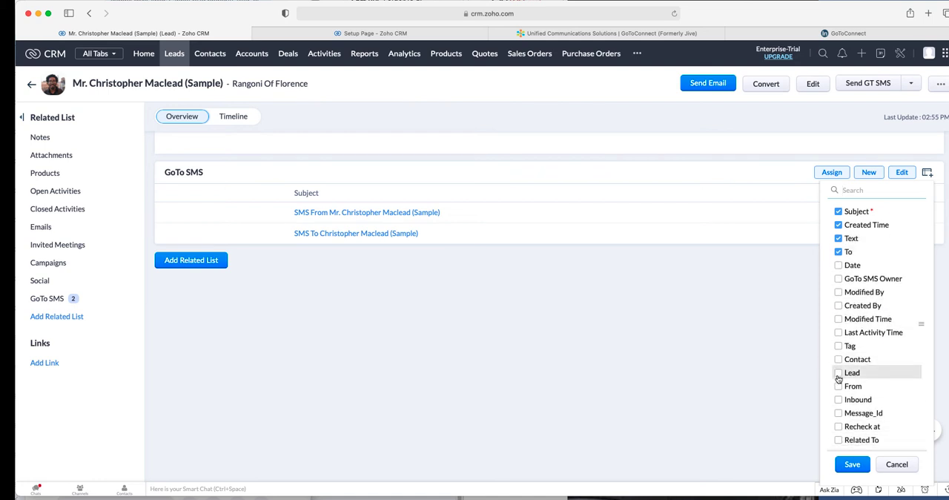
{"action": "left_click", "coordinate": [840, 372]}
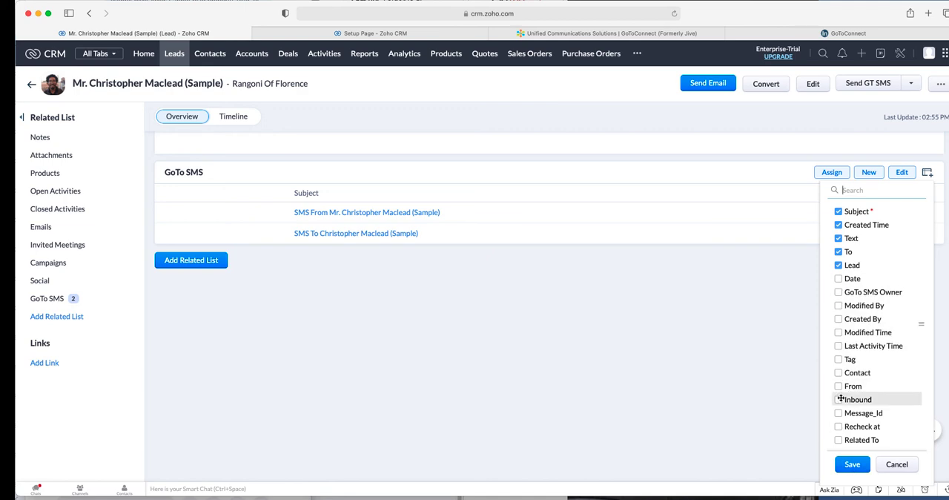
{"action": "left_click", "coordinate": [839, 399]}
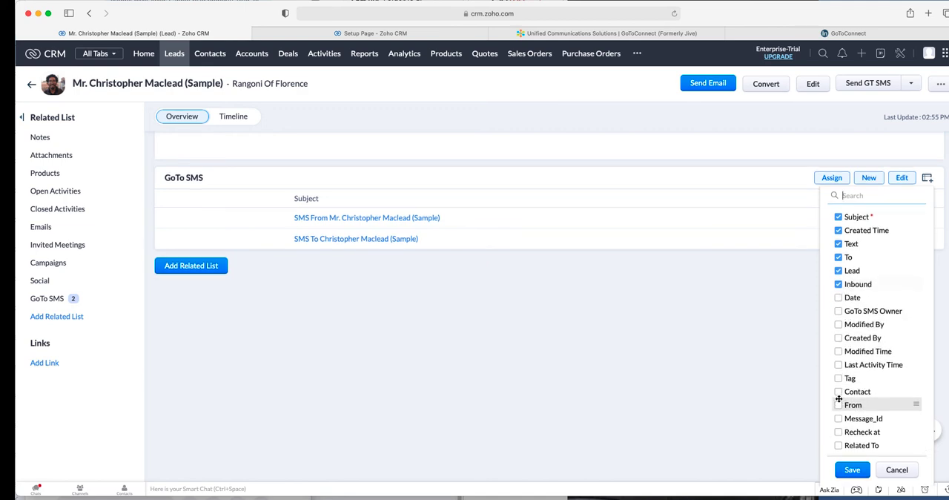
{"action": "left_click", "coordinate": [852, 469]}
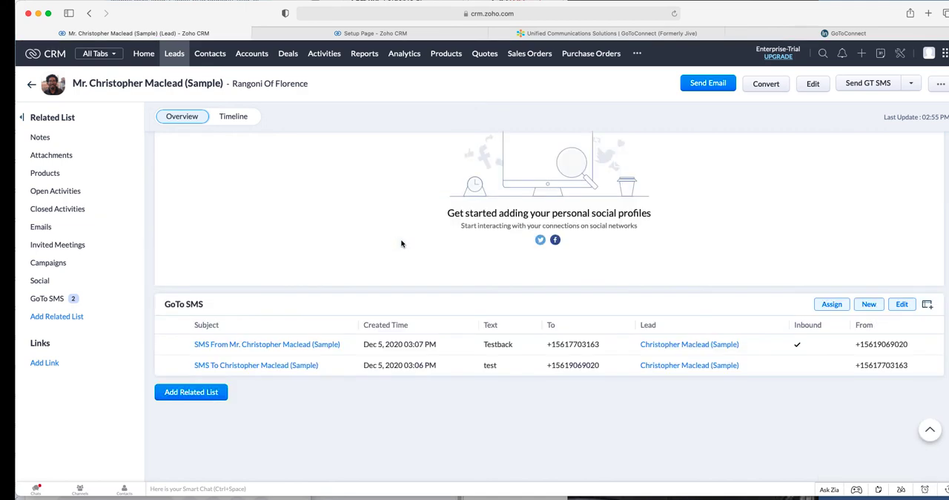
{"action": "mouse_move", "coordinate": [764, 365]}
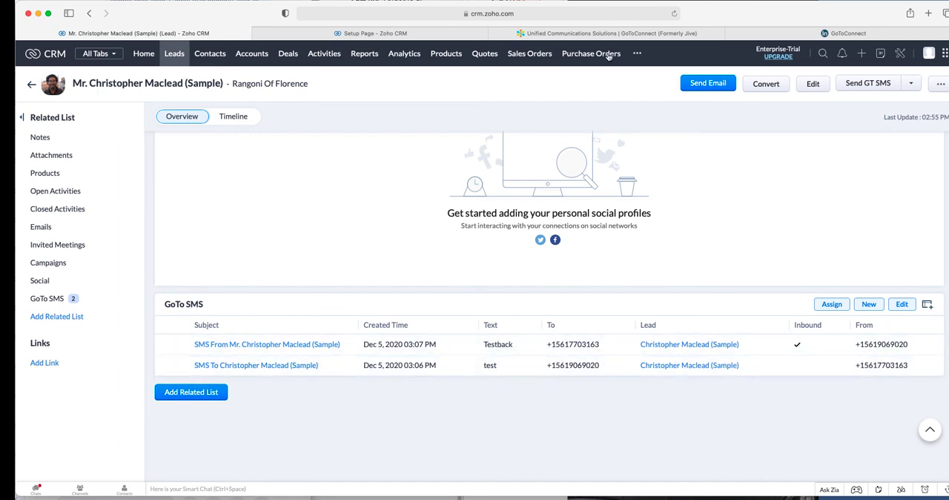
- Add the GoTo SMS module to the main module tabs from the more-modules menu
{"action": "left_click", "coordinate": [637, 54]}
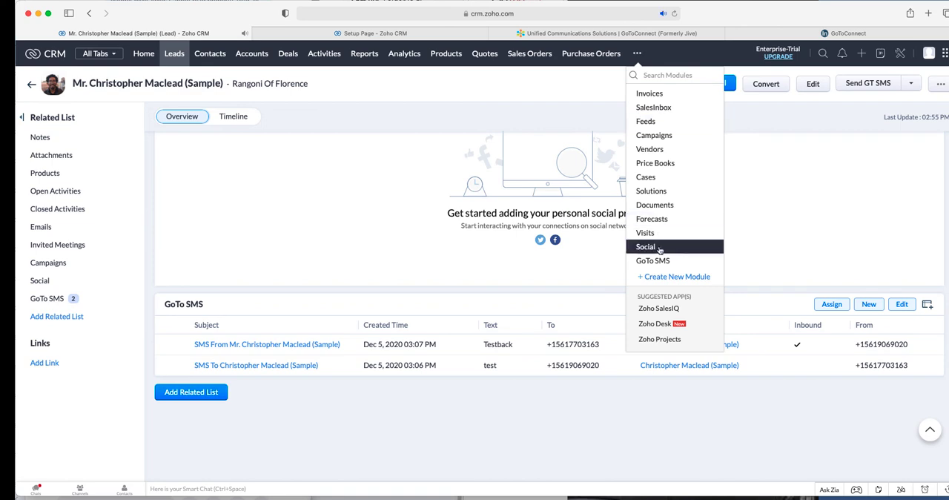
{"action": "left_click", "coordinate": [653, 261]}
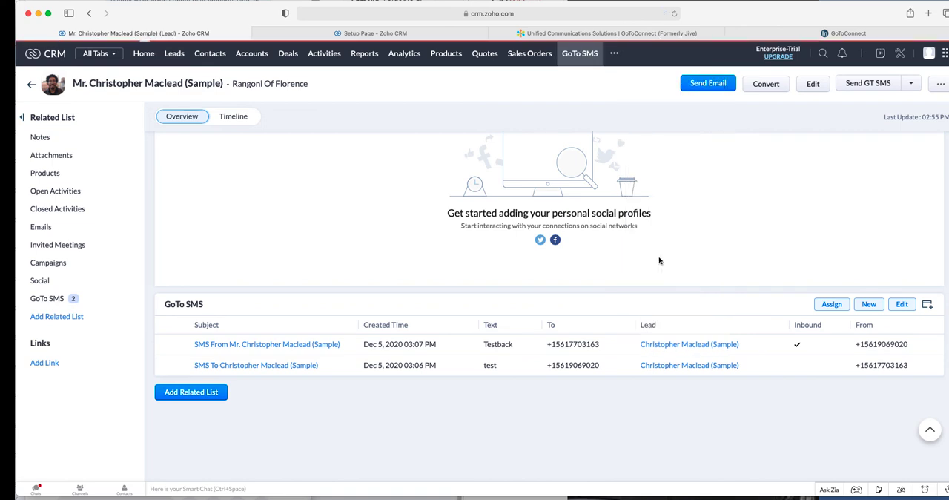
- Open the GoTo SMS module list and add the From and Created Time columns
{"action": "left_click", "coordinate": [580, 54]}
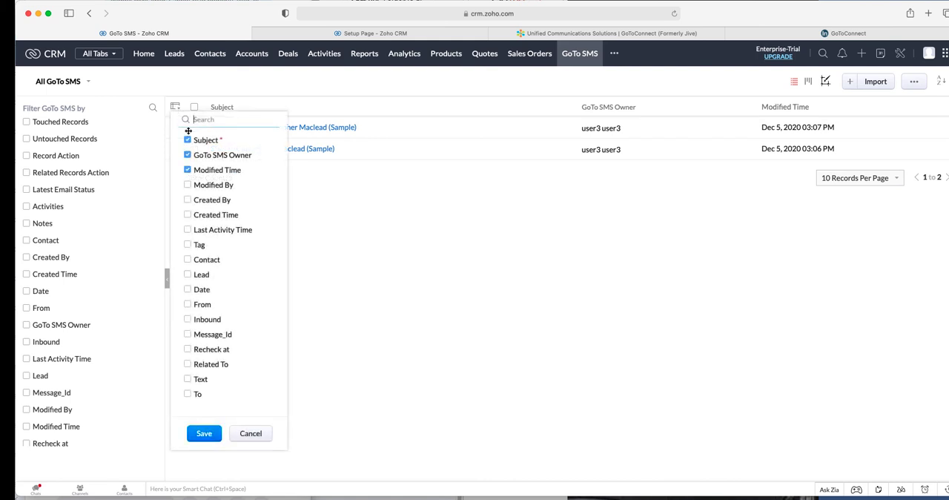
{"action": "mouse_move", "coordinate": [201, 380]}
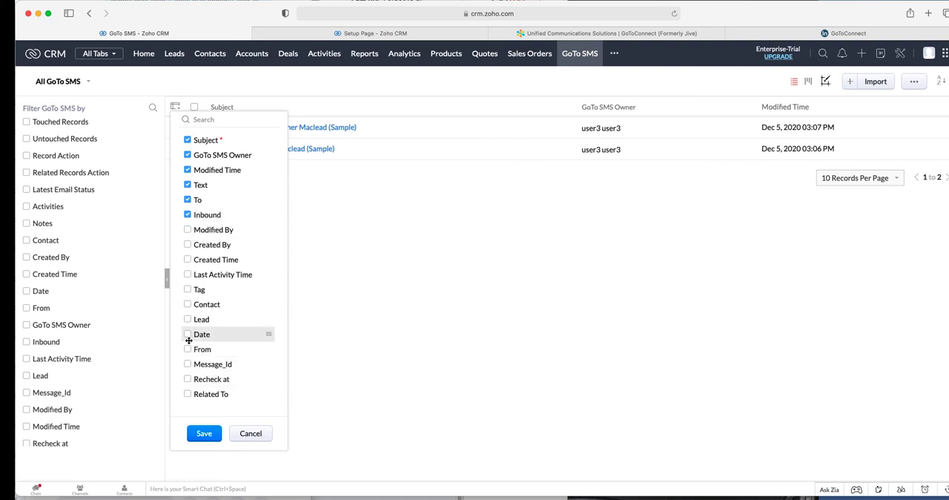
{"action": "left_click", "coordinate": [187, 350]}
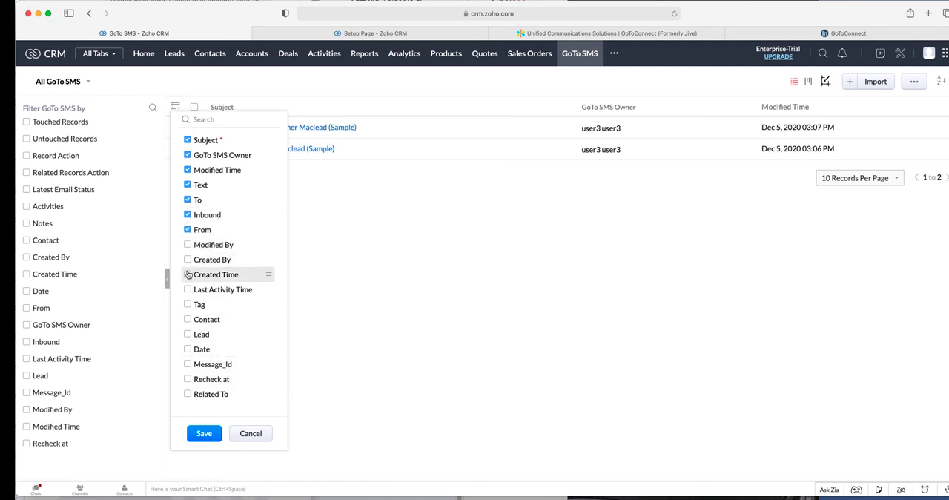
{"action": "left_click", "coordinate": [205, 434]}
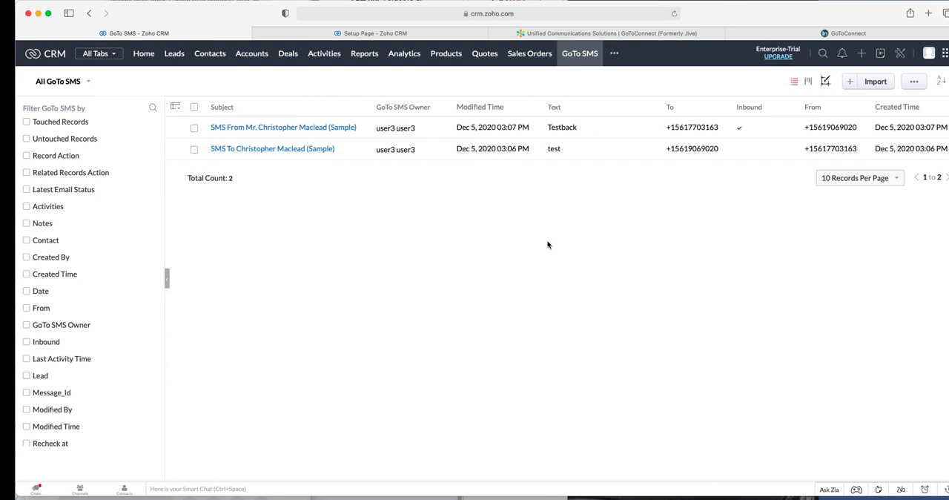
{"action": "mouse_move", "coordinate": [807, 169]}
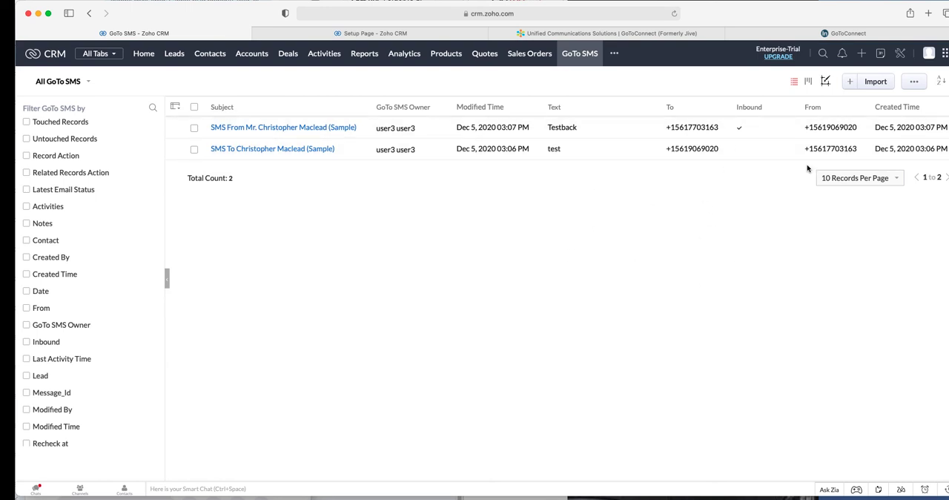
{"action": "mouse_move", "coordinate": [260, 127]}
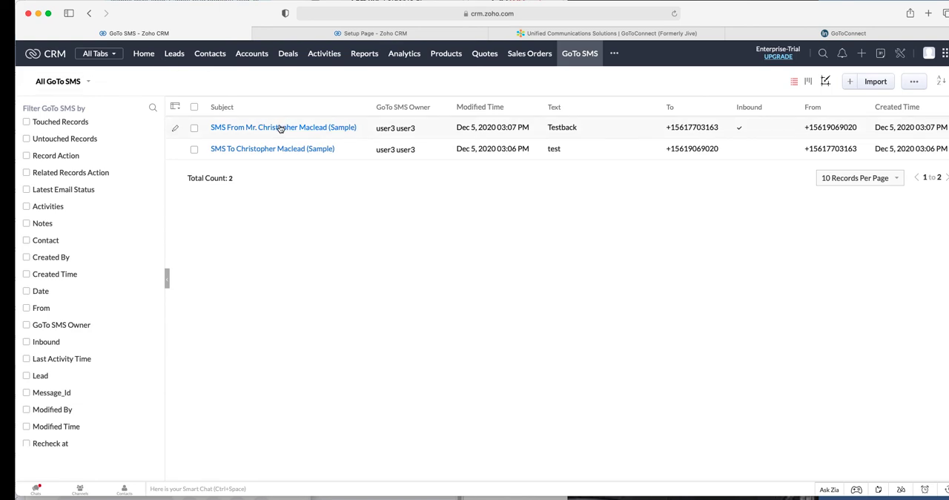
{"action": "left_click", "coordinate": [283, 127]}
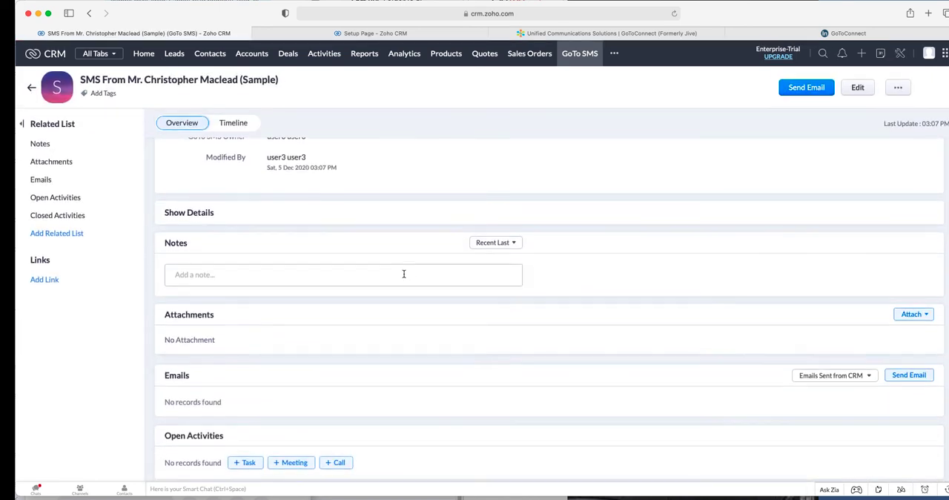
{"action": "scroll", "scroll_direction": "up", "scroll_amount": 3}
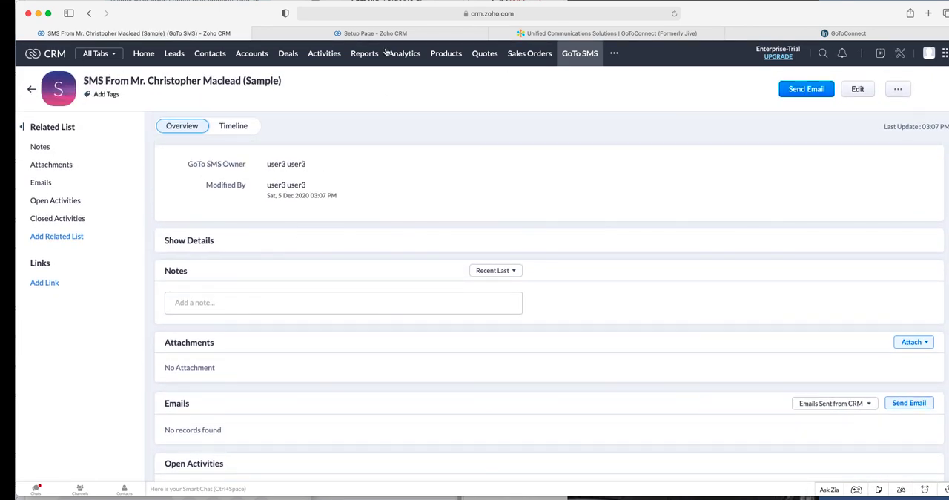
{"action": "left_click", "coordinate": [189, 240]}
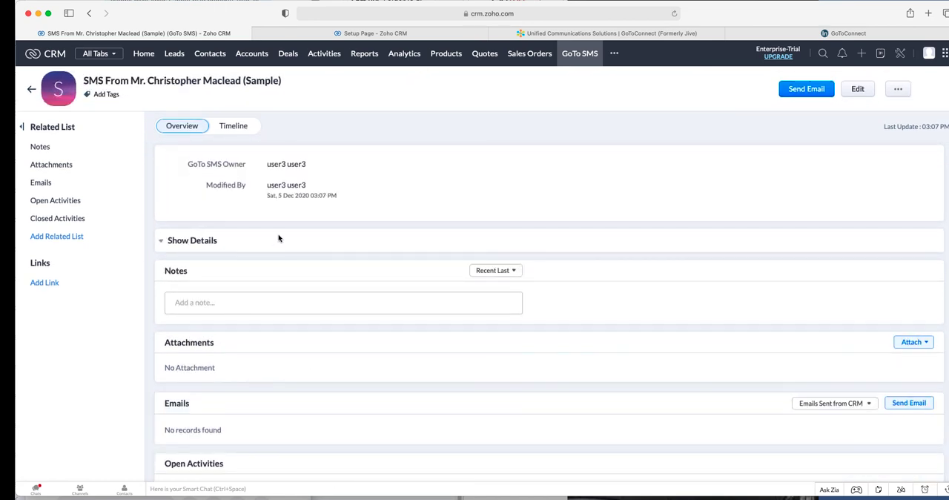
{"action": "left_click", "coordinate": [191, 240]}
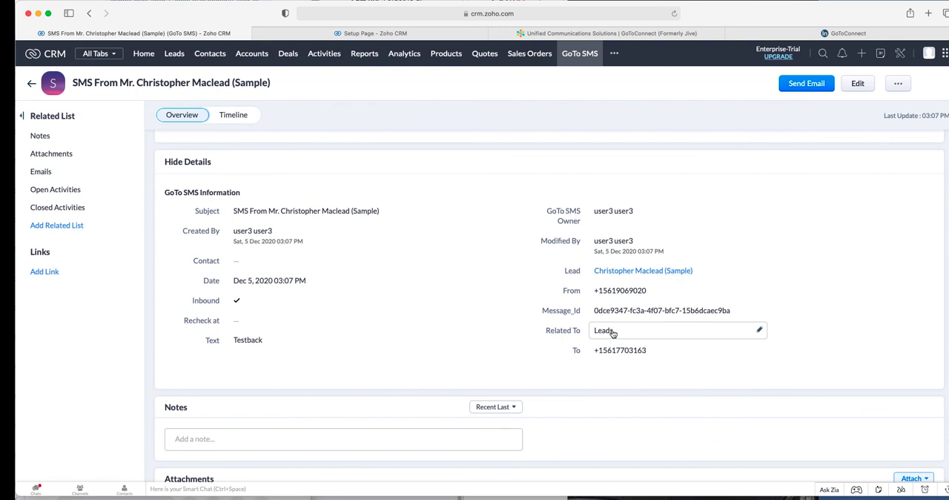
{"action": "mouse_move", "coordinate": [643, 270]}
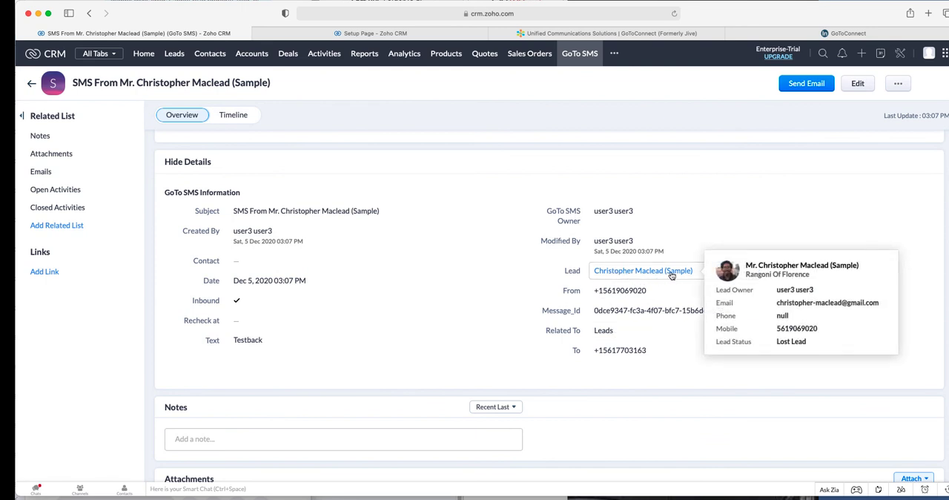
{"action": "mouse_move", "coordinate": [371, 355]}
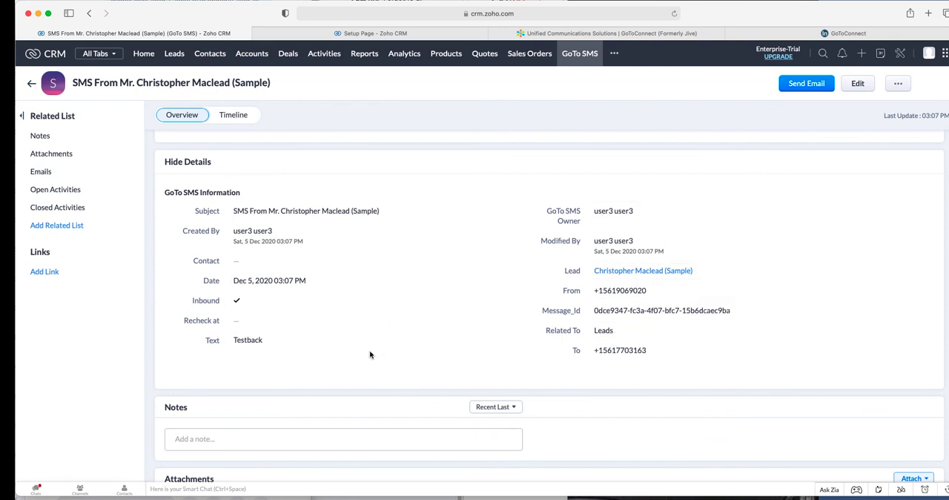
{"action": "left_click", "coordinate": [314, 320]}
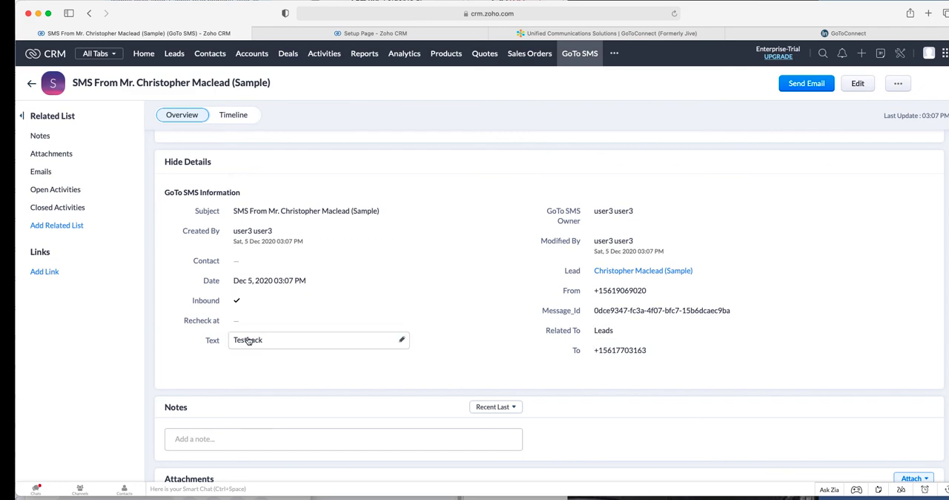
{"action": "scroll", "scroll_direction": "up", "scroll_amount": 3}
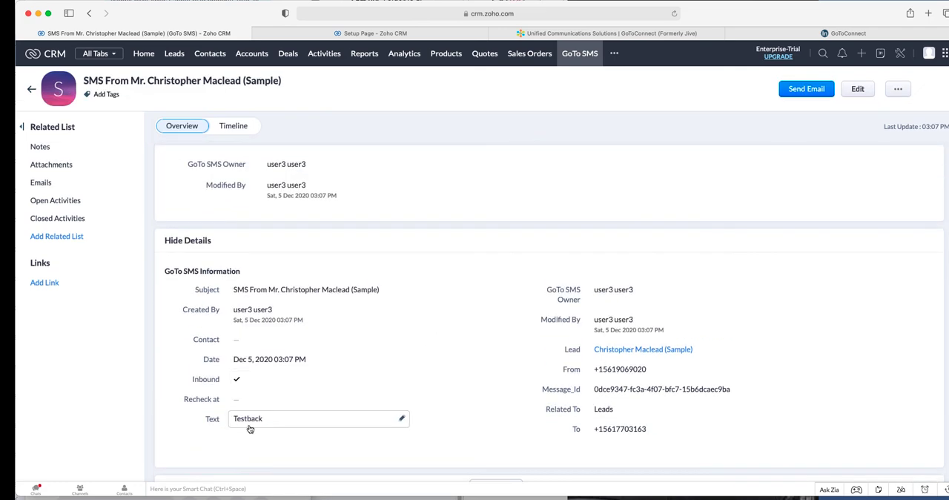
{"action": "left_click", "coordinate": [175, 53]}
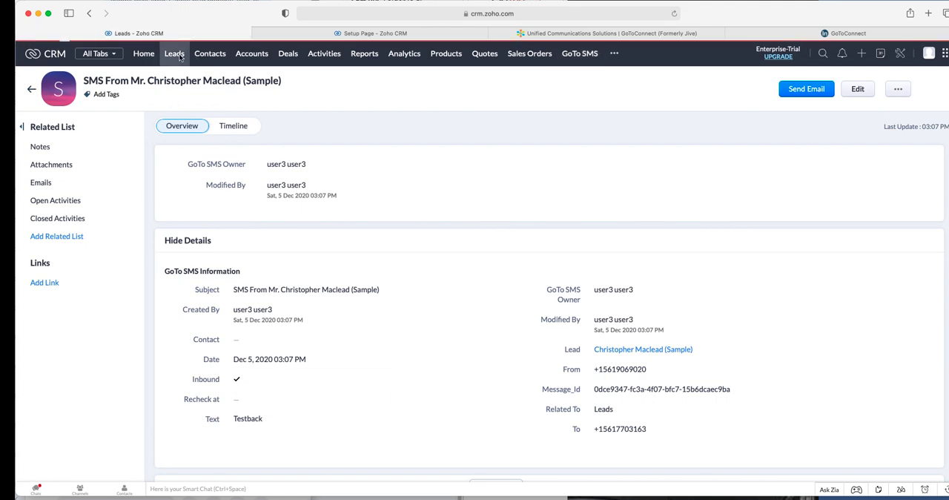
- Return to the Leads list and bring up the list of additional modules
{"action": "left_click", "coordinate": [175, 54]}
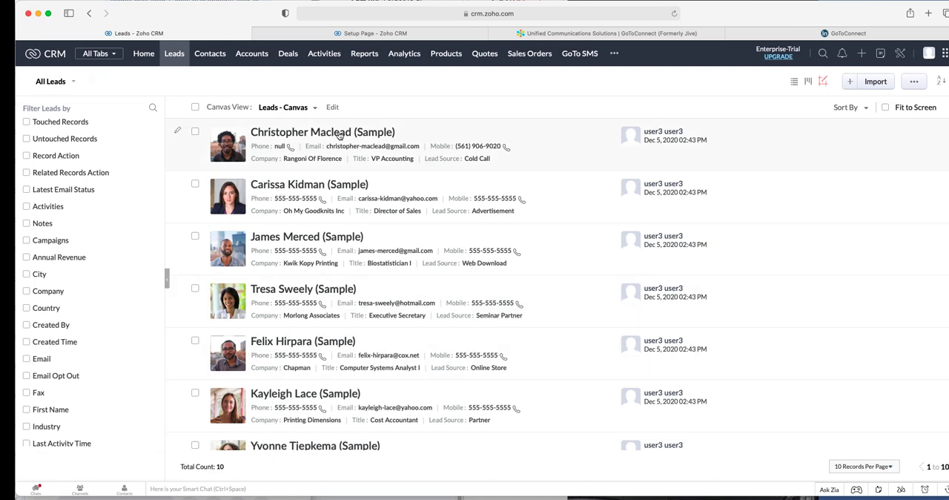
{"action": "mouse_move", "coordinate": [860, 65]}
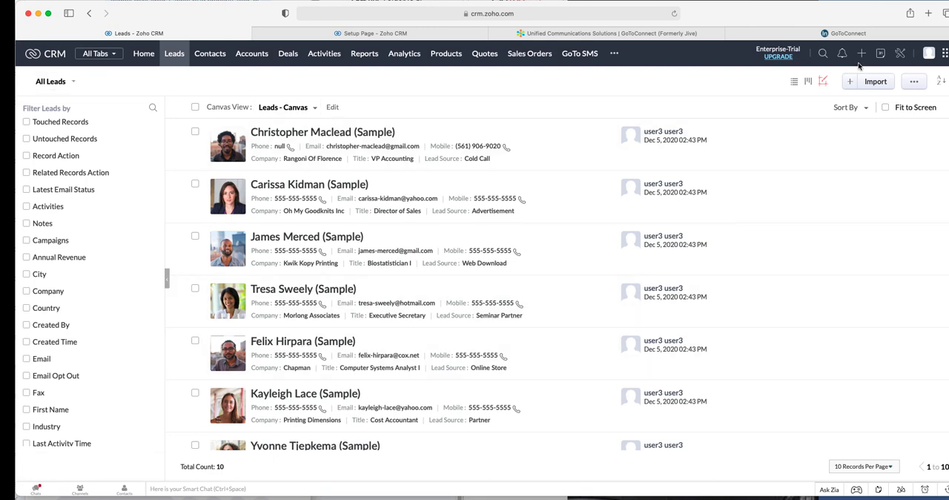
{"action": "left_click", "coordinate": [614, 53]}
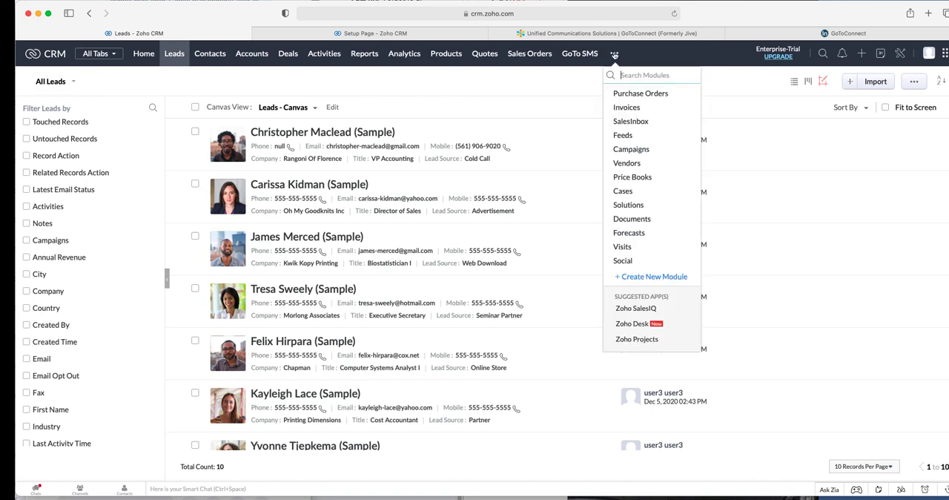